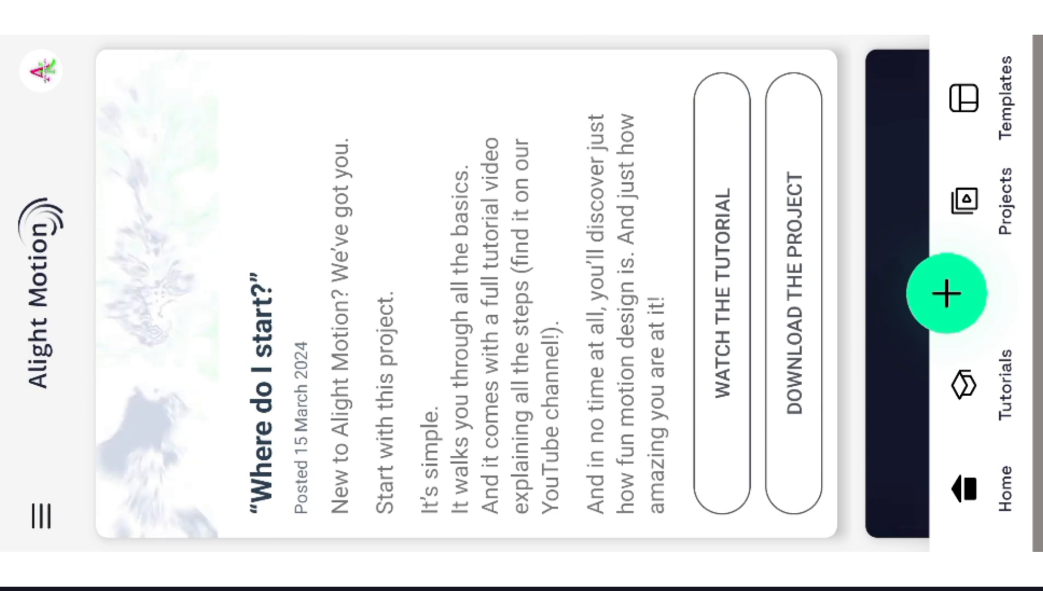
# Step: Open the Shake Effect preset project from the Home screen
pyautogui.click(994, 206)
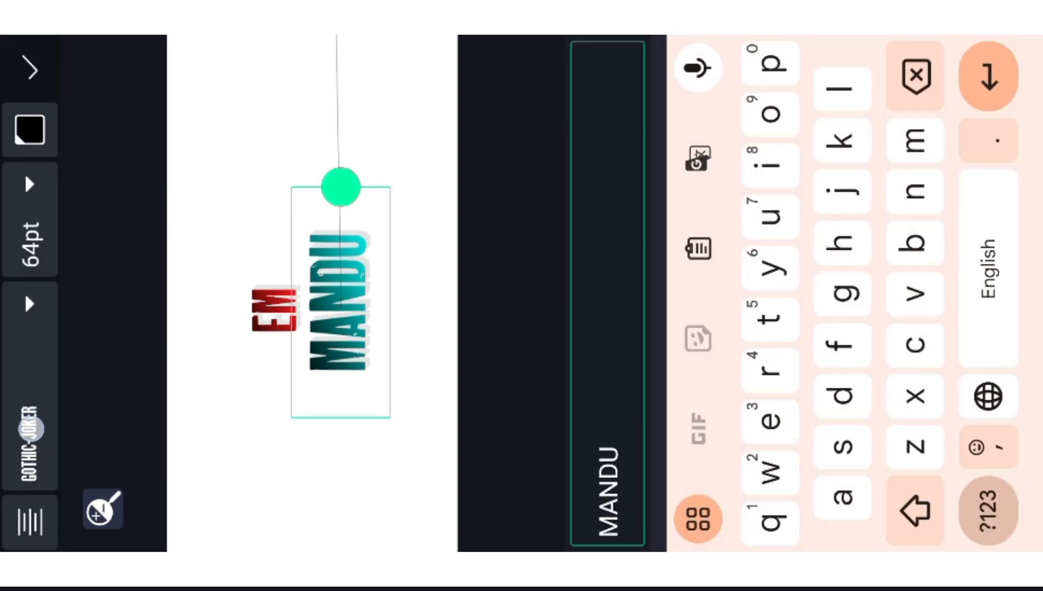
# Step: Browse the font list to pick a new font for the MANDU title
pyautogui.click(29, 442)
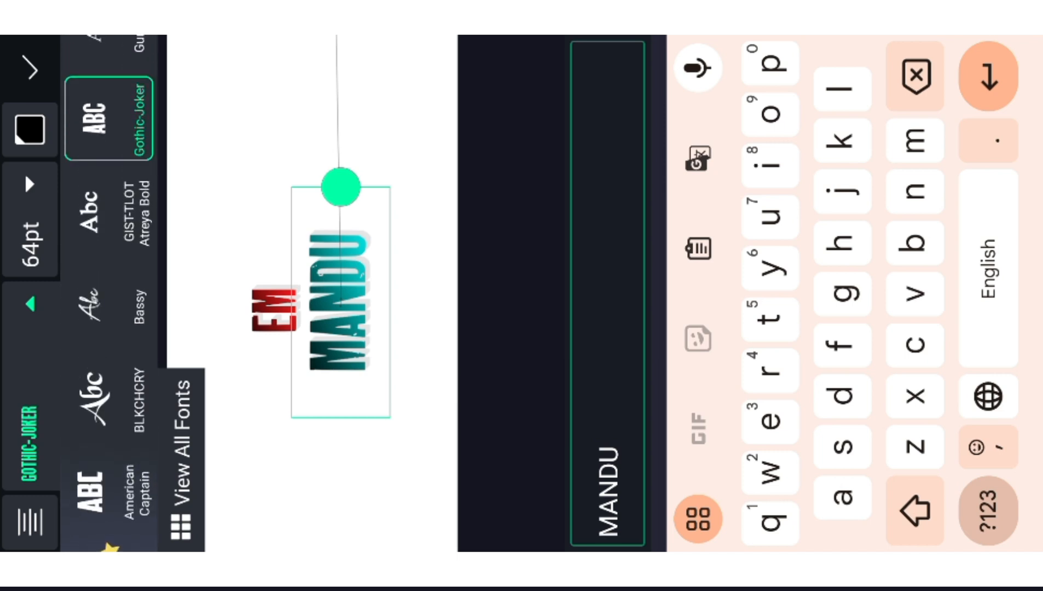
pyautogui.scroll(-3)
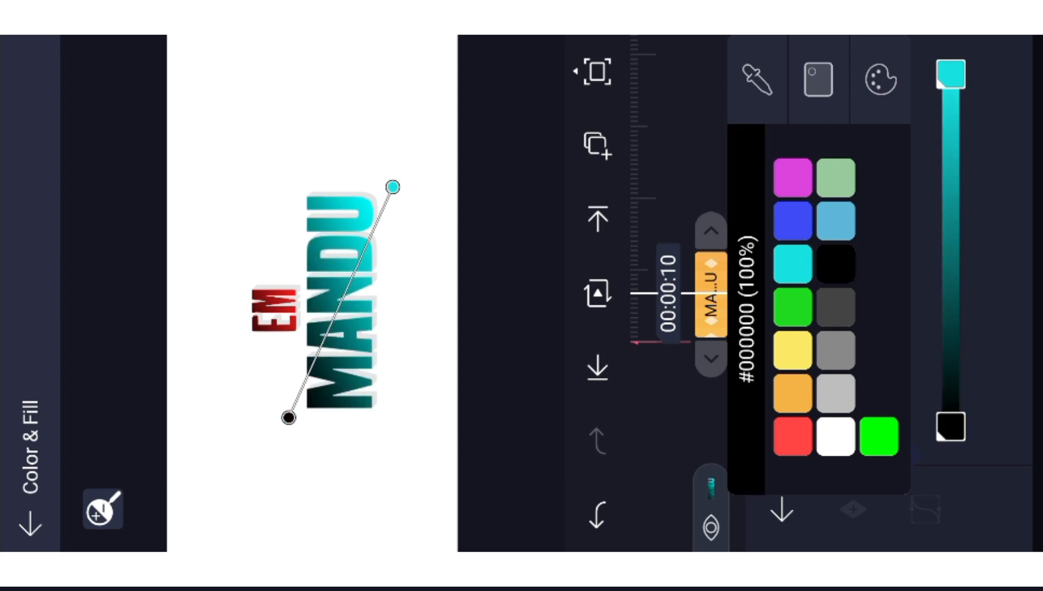
# Step: Switch to a linear gradient and tilt it diagonally across MANDU
pyautogui.click(817, 79)
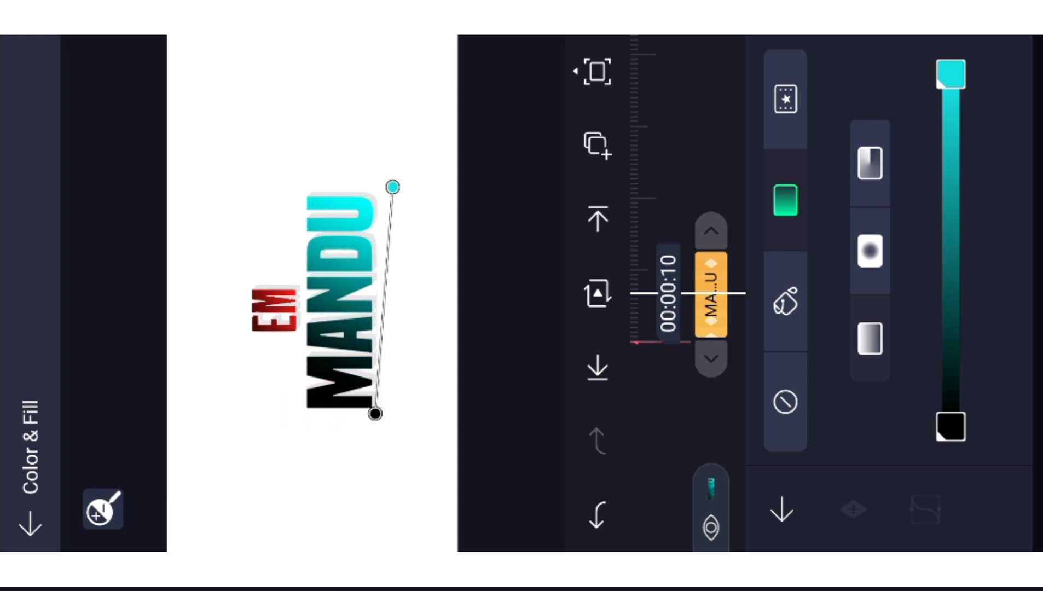
pyautogui.moveTo(392, 185); pyautogui.dragTo(309, 192)
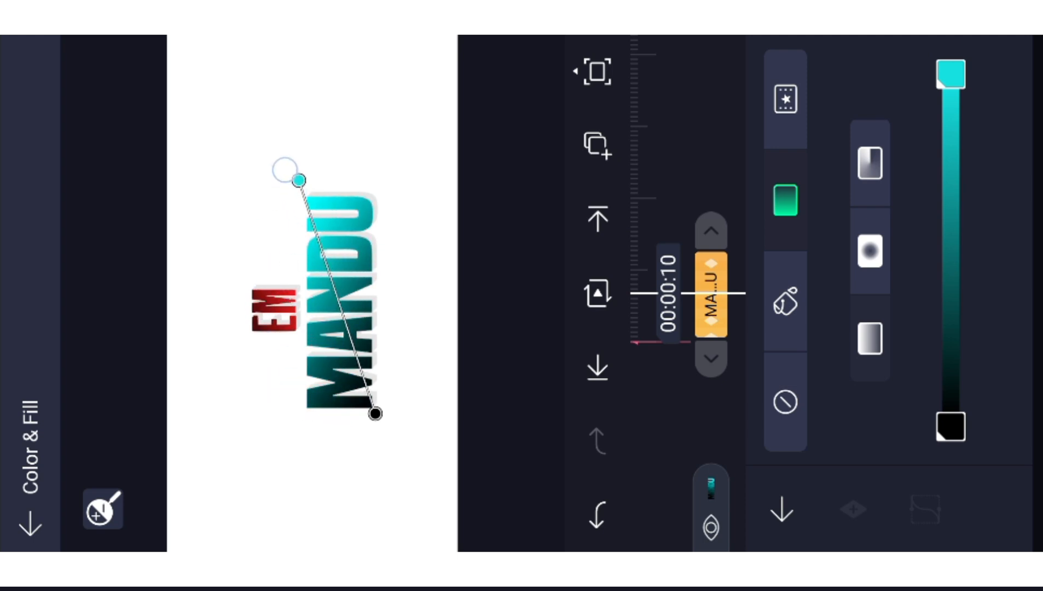
pyautogui.moveTo(297, 178); pyautogui.dragTo(359, 190)
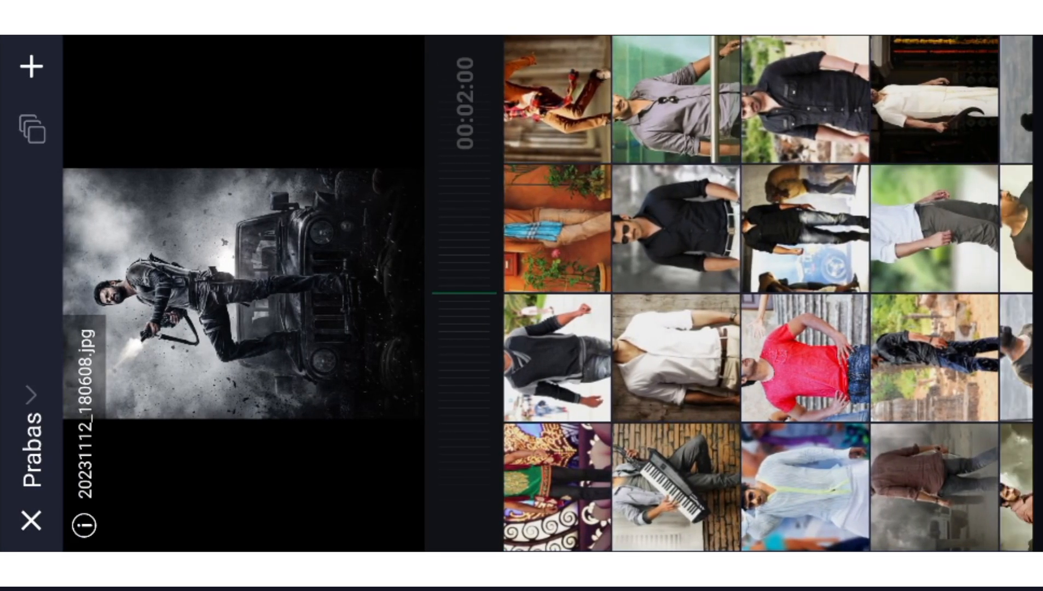
# Step: Replace a clip photo, then start replacing the Group and Mask layer's photo
pyautogui.click(805, 99)
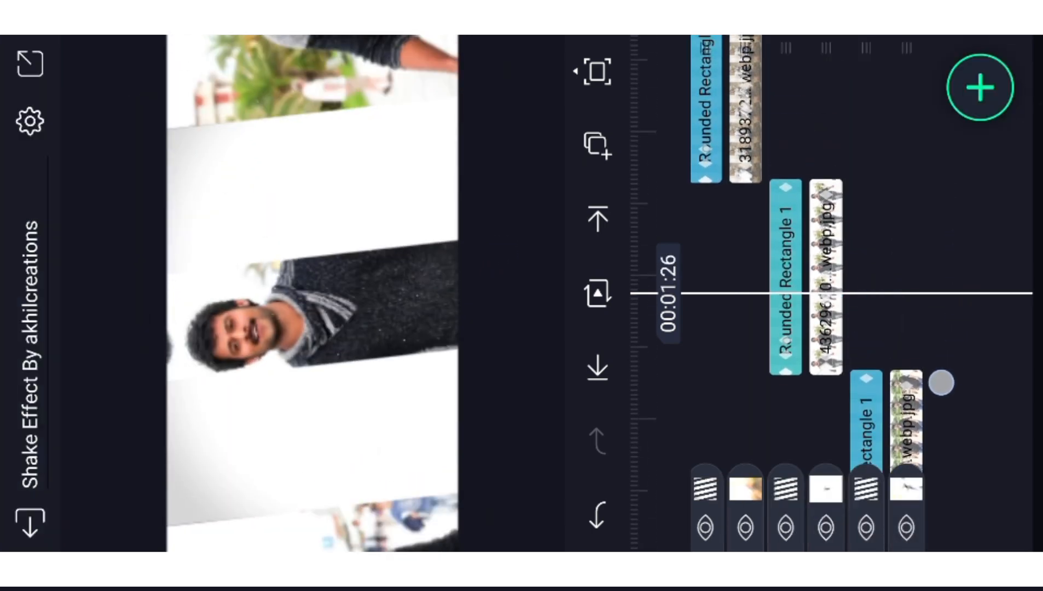
pyautogui.scroll(-3)
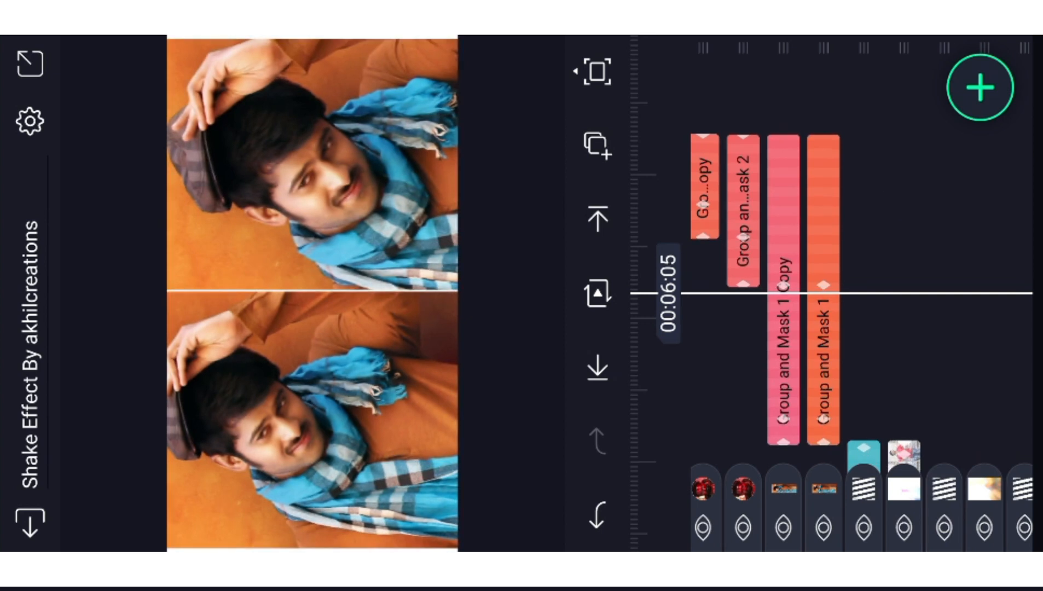
pyautogui.click(823, 299)
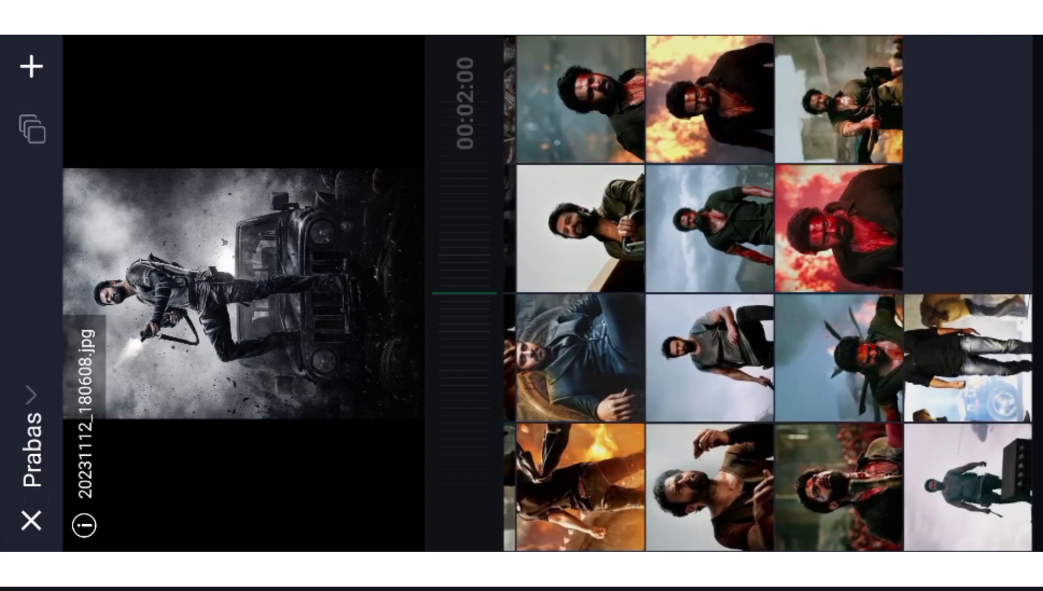
# Step: Use the bloodied close-up photo as the masked group's image layer
pyautogui.click(838, 357)
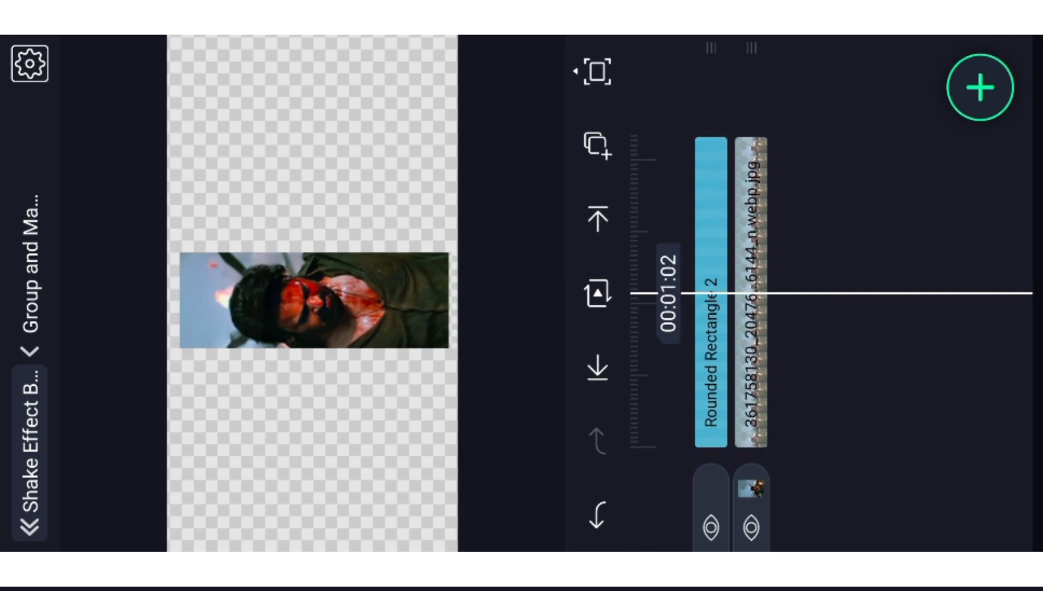
# Step: Give the group's image layer an image fill, then return to the main timeline
pyautogui.click(717, 286)
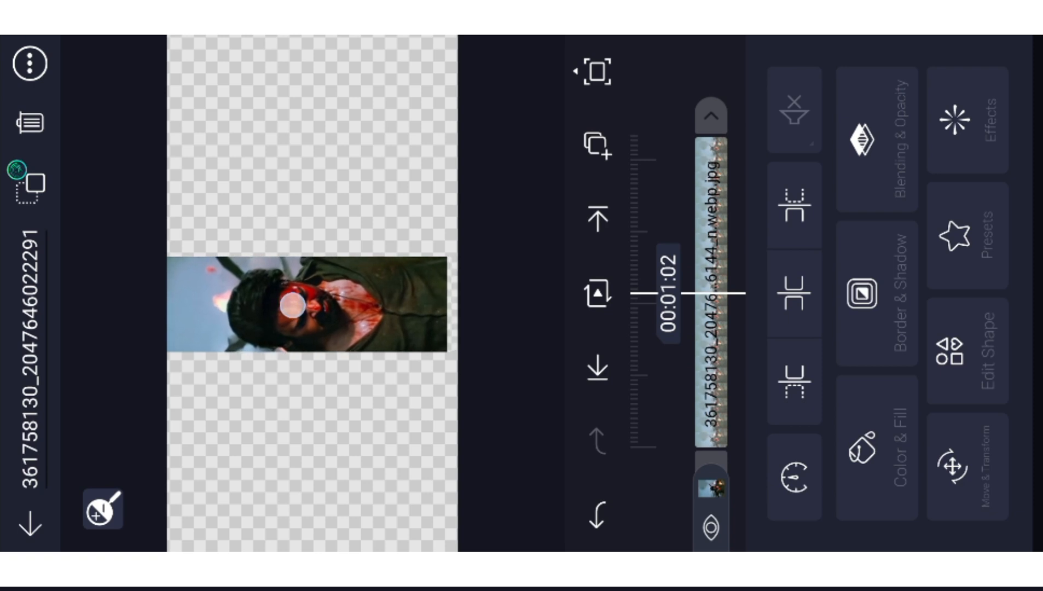
pyautogui.click(306, 306)
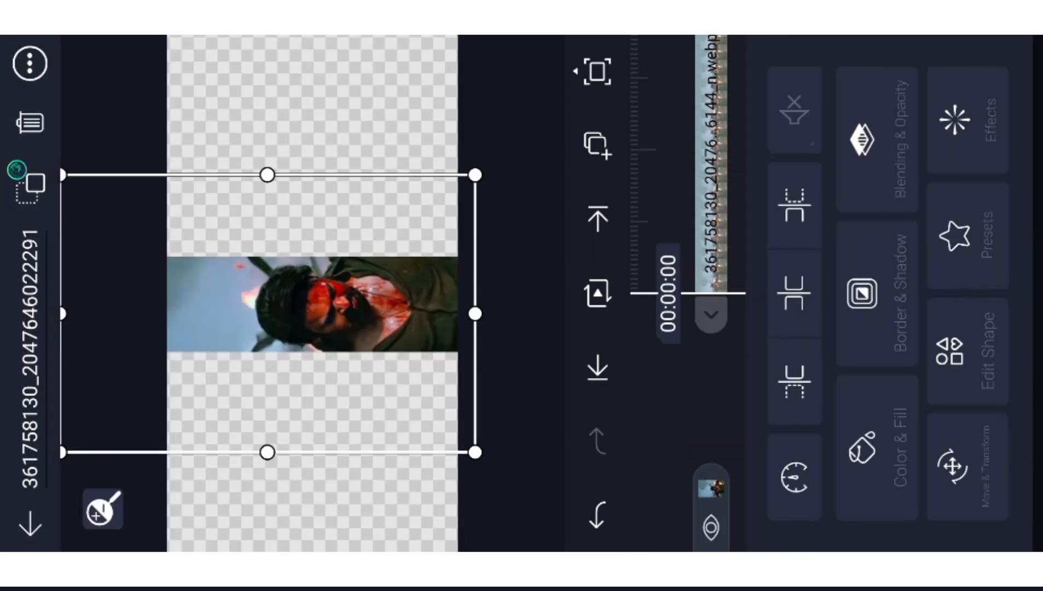
pyautogui.click(880, 439)
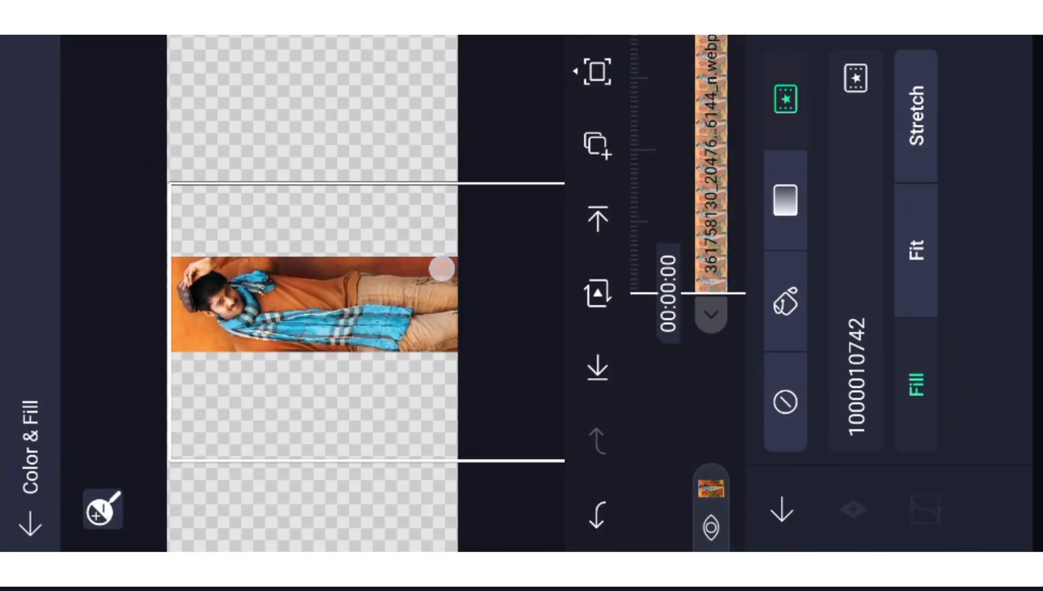
pyautogui.click(312, 303)
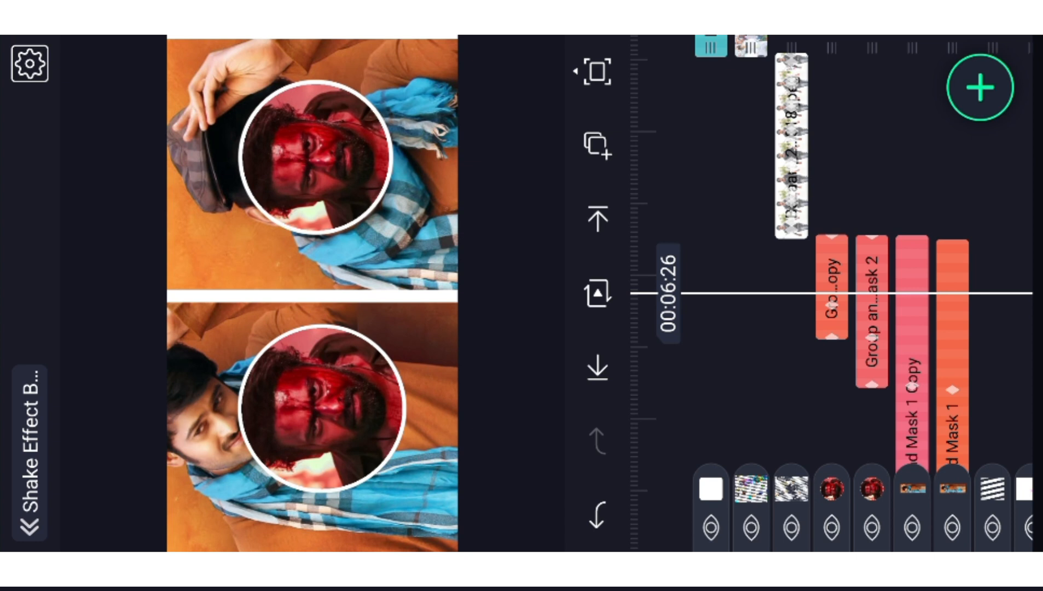
# Step: Replace the next photo layer with the smiling man in a grey sweater
pyautogui.click(871, 313)
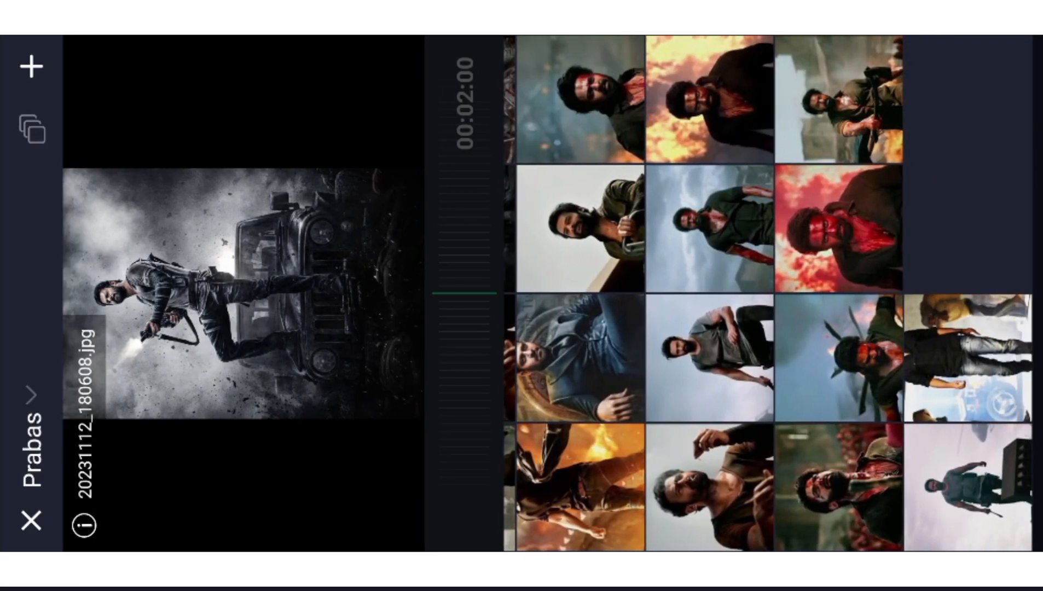
pyautogui.click(839, 357)
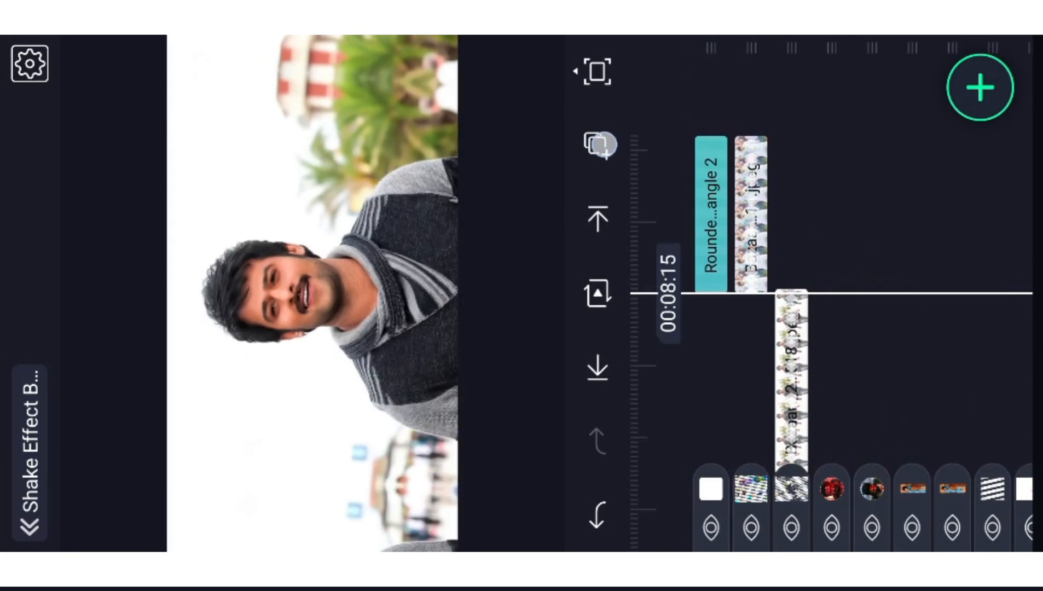
# Step: Select and copy all 15 layers, then paste them into the Full Project
pyautogui.click(600, 144)
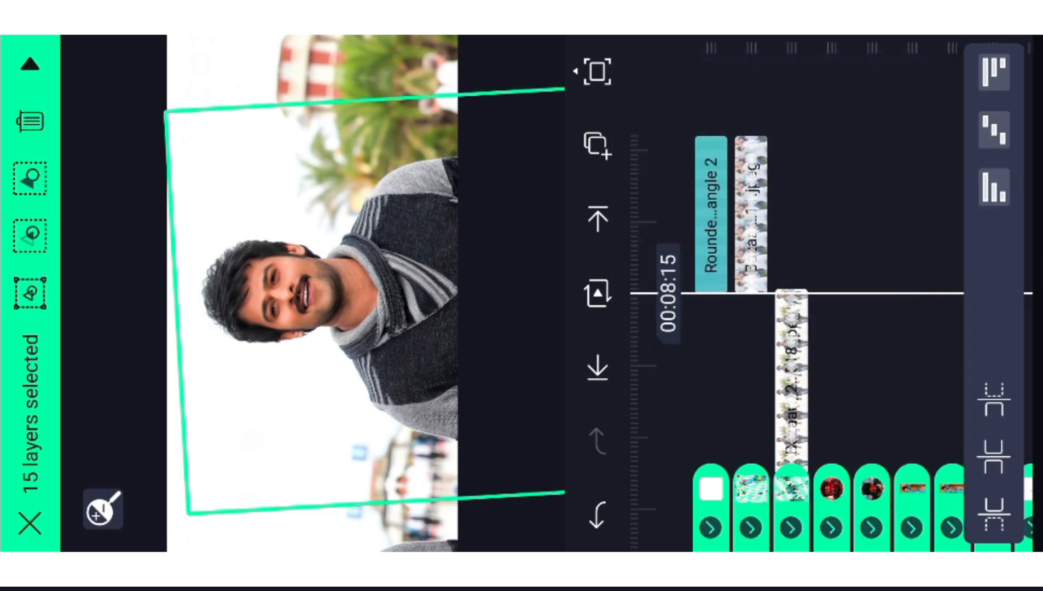
pyautogui.click(595, 147)
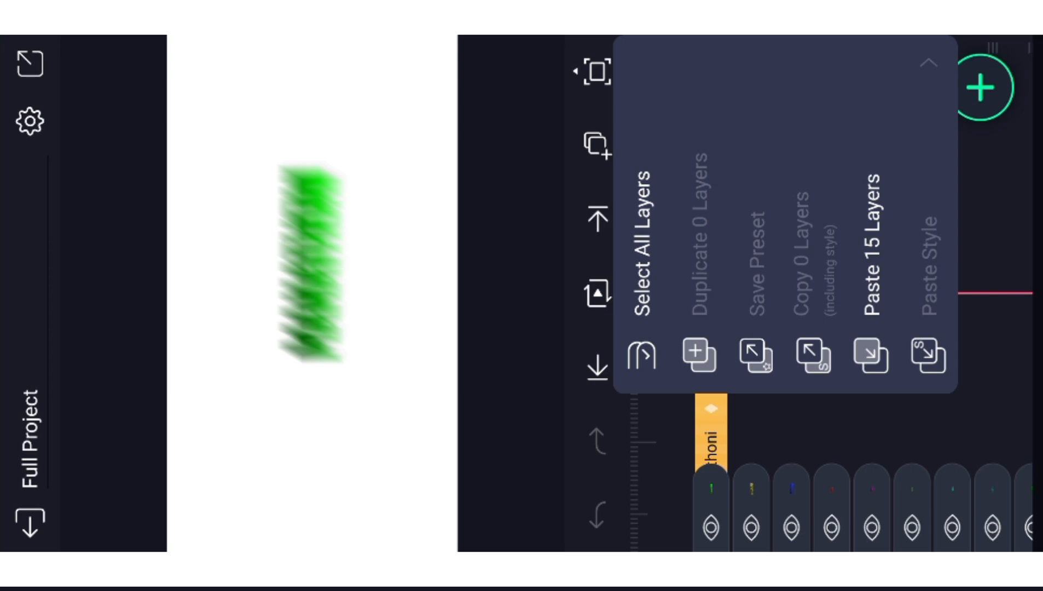
pyautogui.click(871, 356)
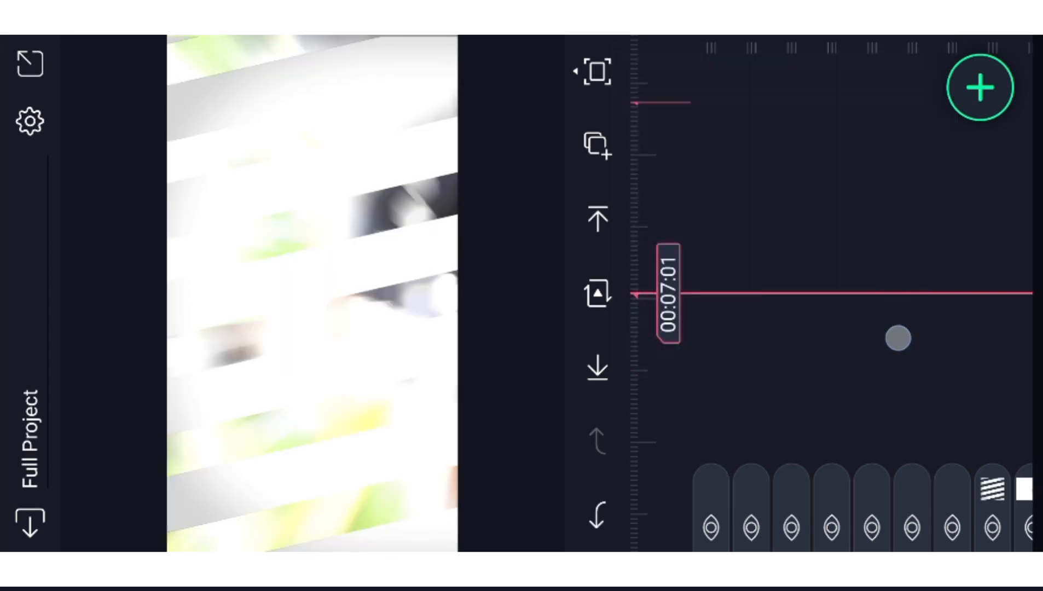